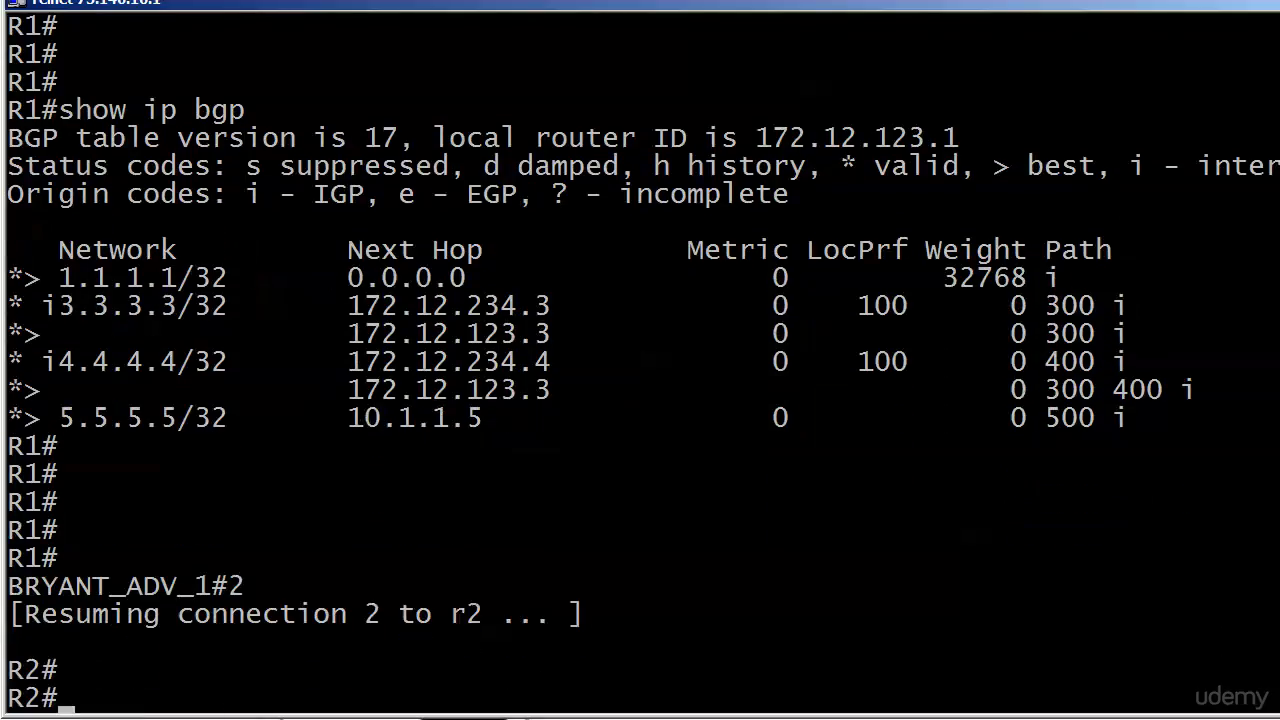
- Enter router bgp 100 configuration on R2 and list the available commands with ?
{"action": "type", "text": "c"}
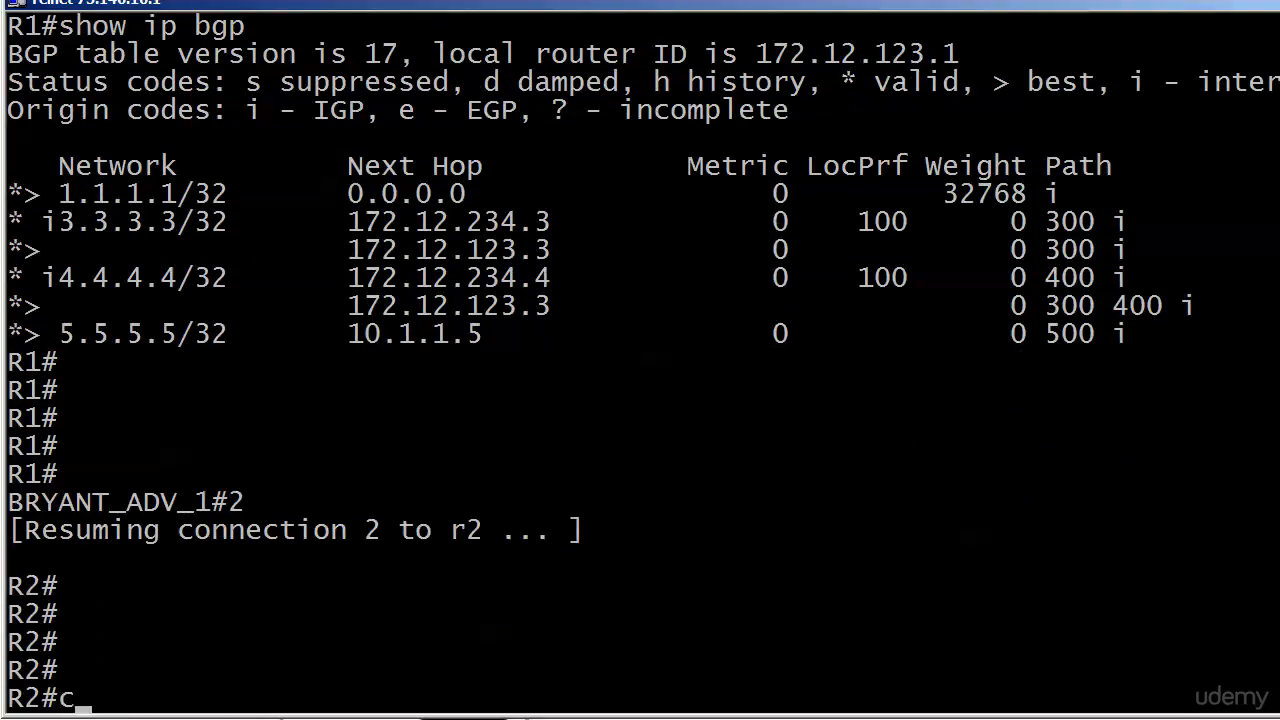
{"action": "type", "text": "router bgp"}
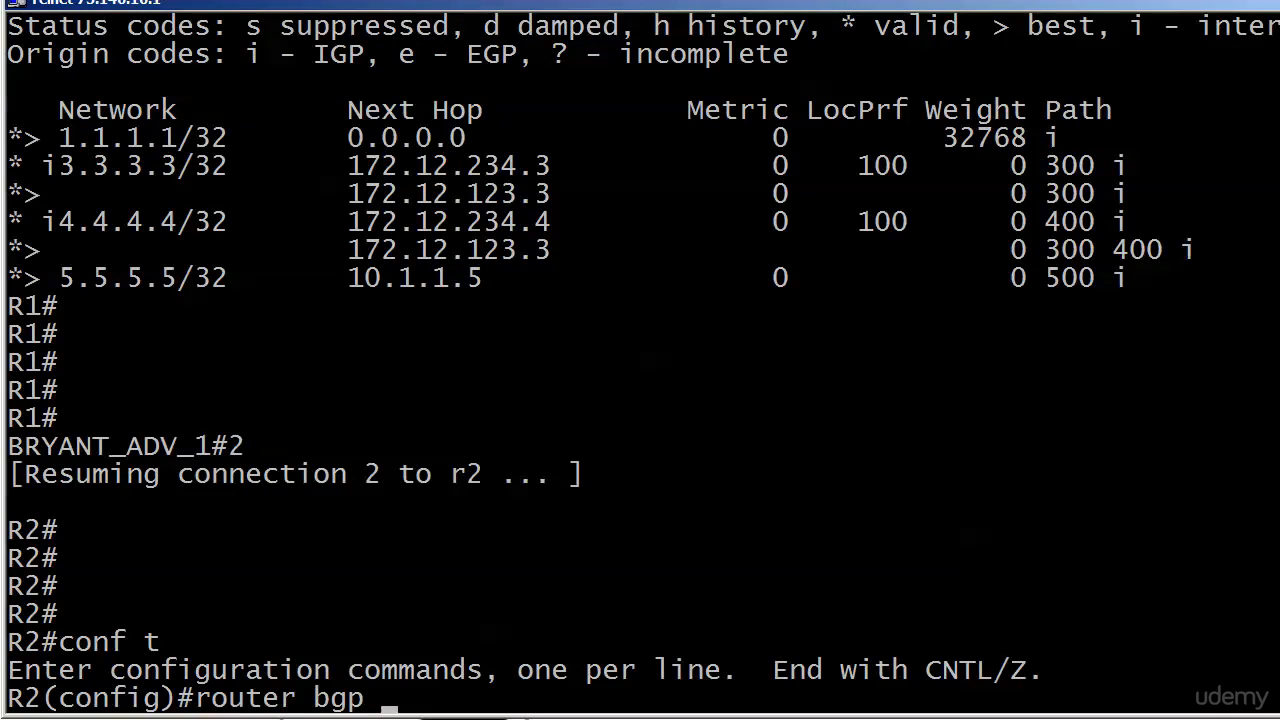
{"action": "type", "text": "100"}
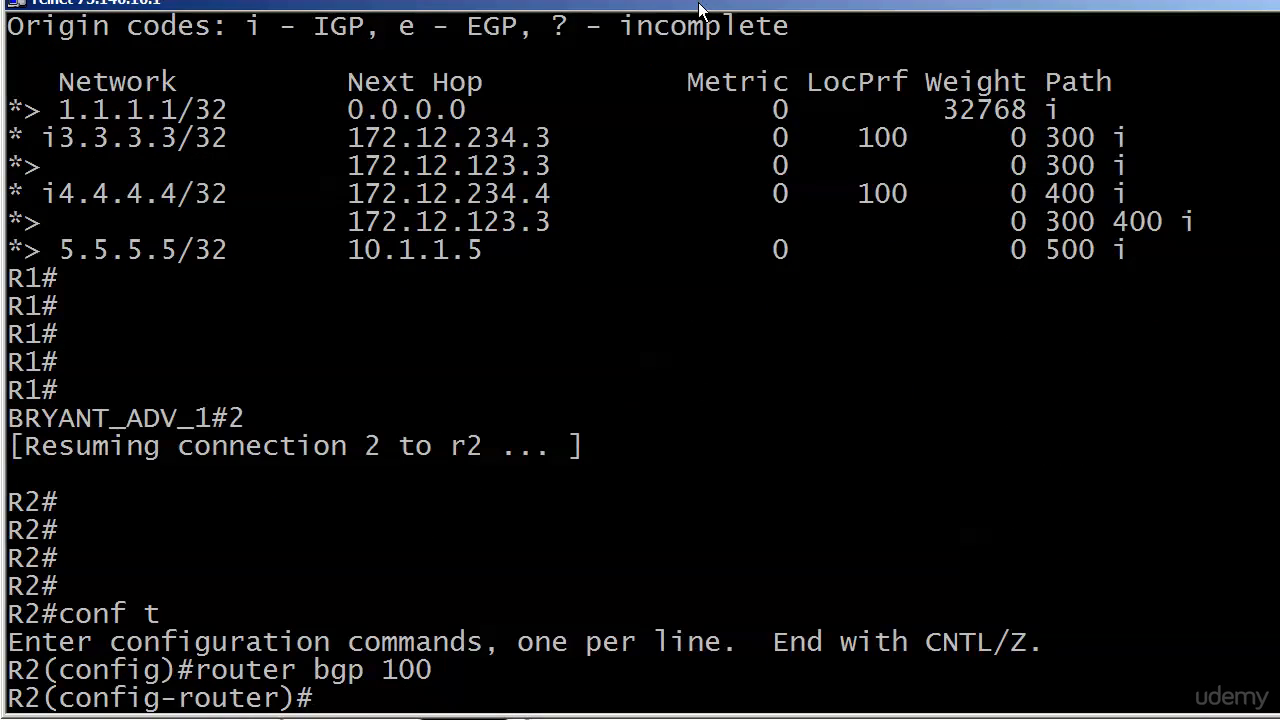
{"action": "type", "text": "?"}
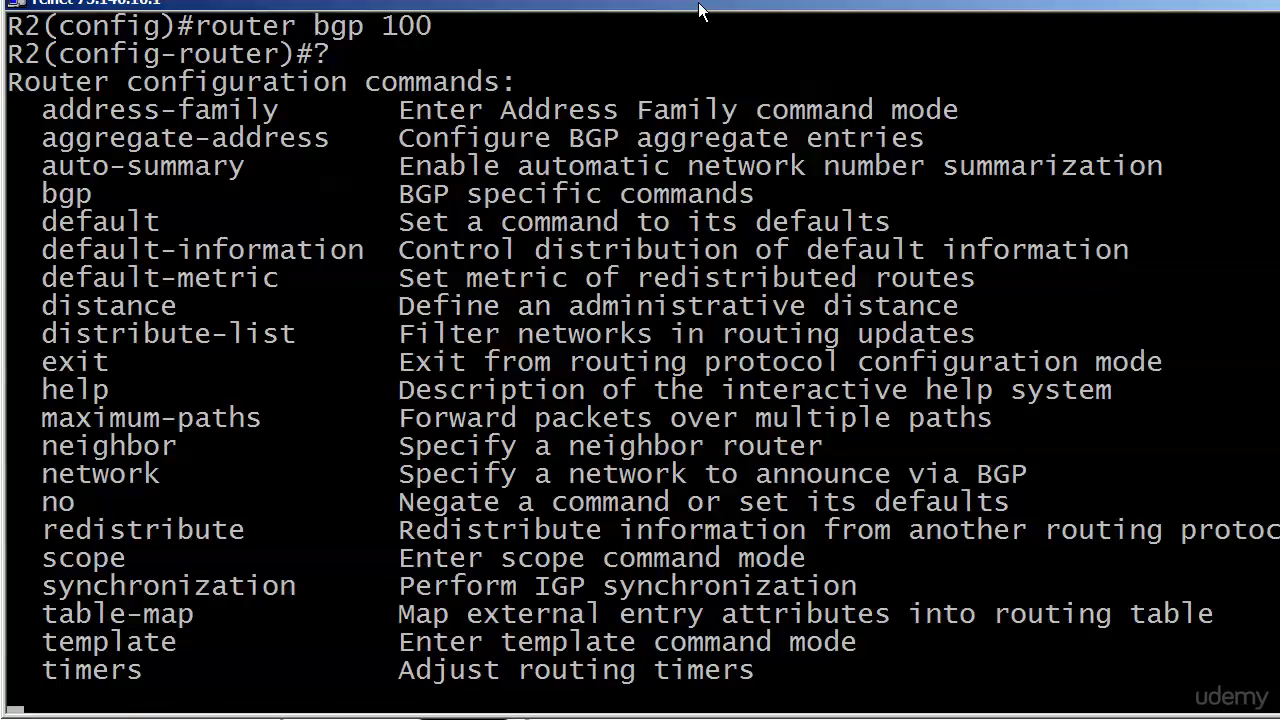
- Apply next-hop-self to neighbor 172.12.123.1 under BGP 100, then exit configuration mode
{"action": "type", "text": "neighbor 172."}
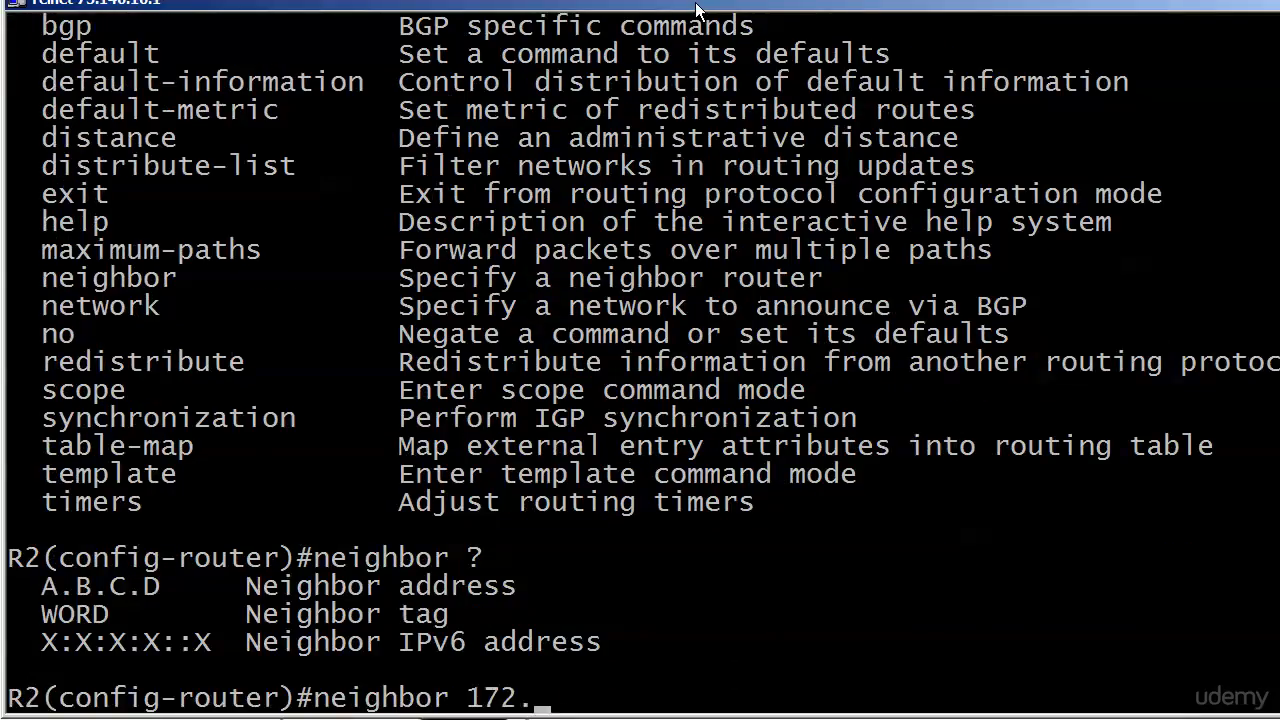
{"action": "type", "text": "12.123.1 ?"}
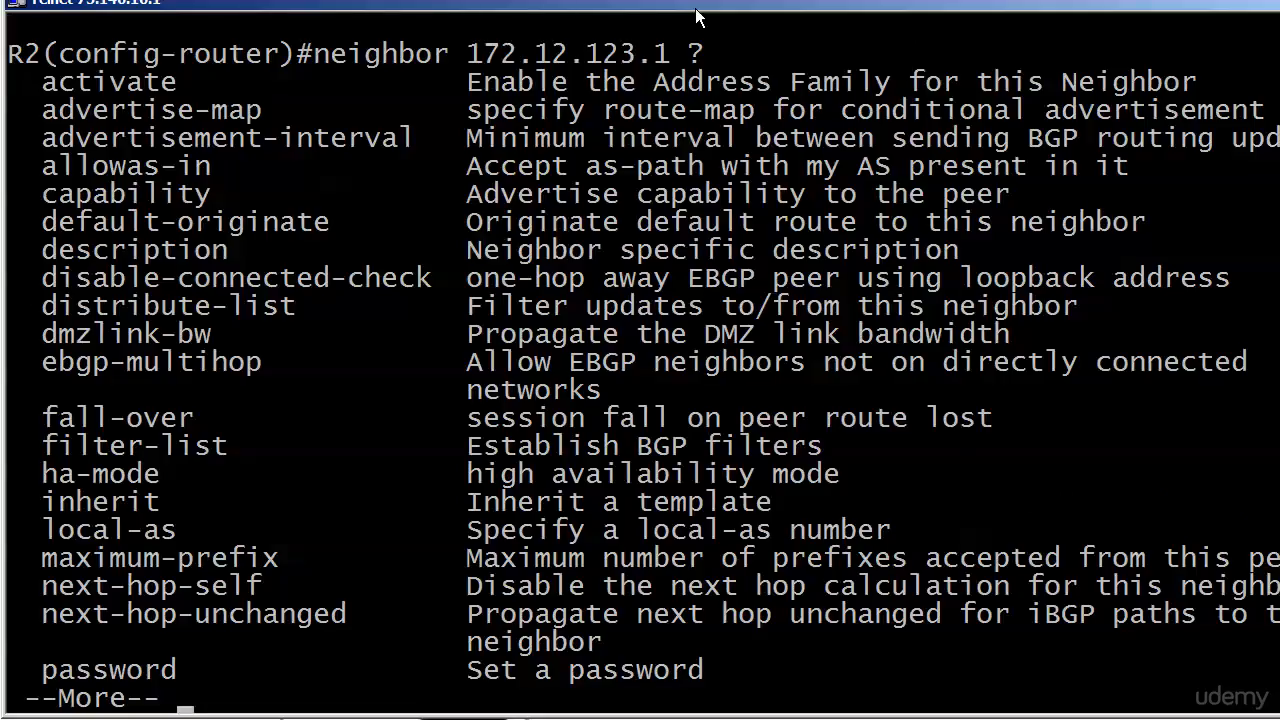
{"action": "mouse_move", "coordinate": [708, 11]}
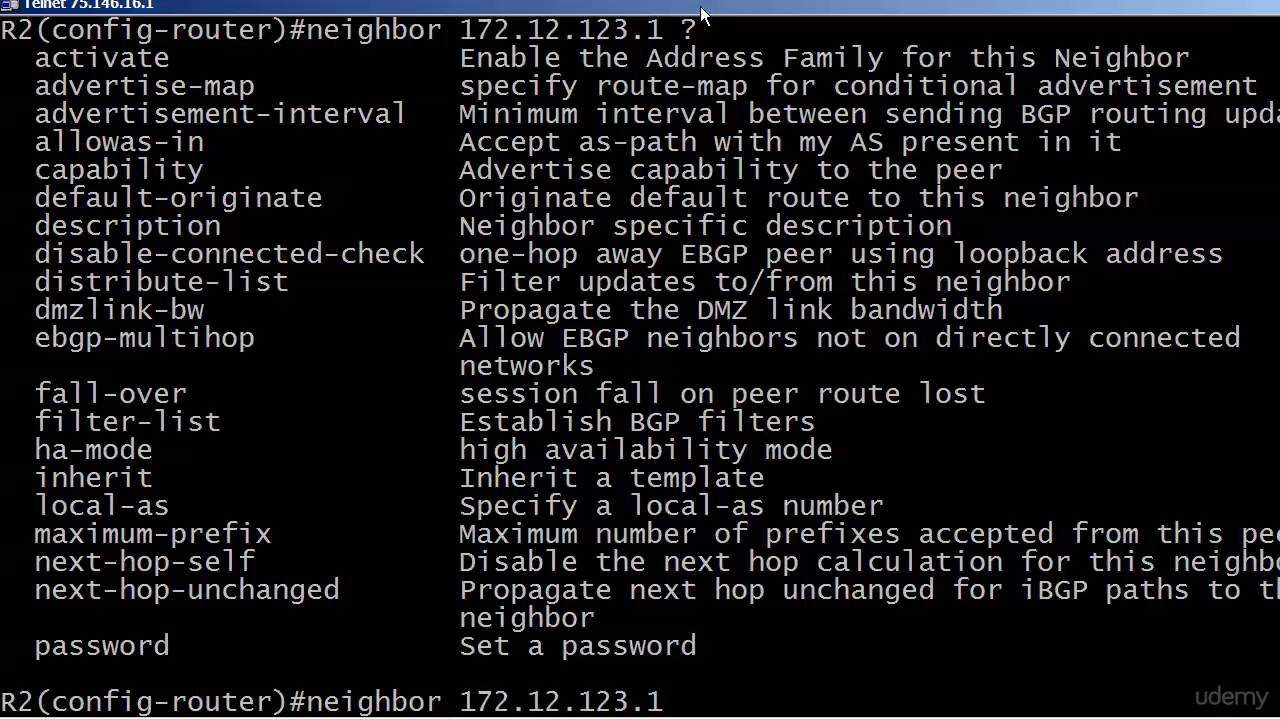
{"action": "type", "text": "next-hop-self ?"}
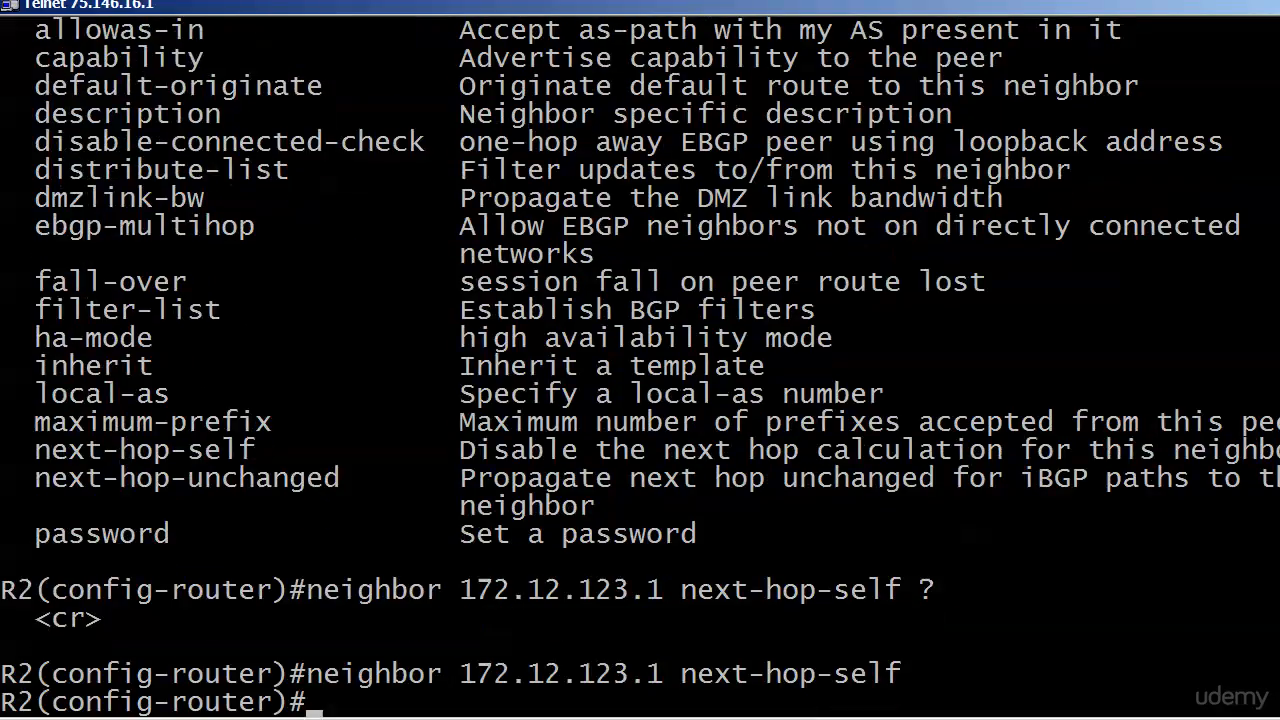
{"action": "key", "text": "ctrl+z"}
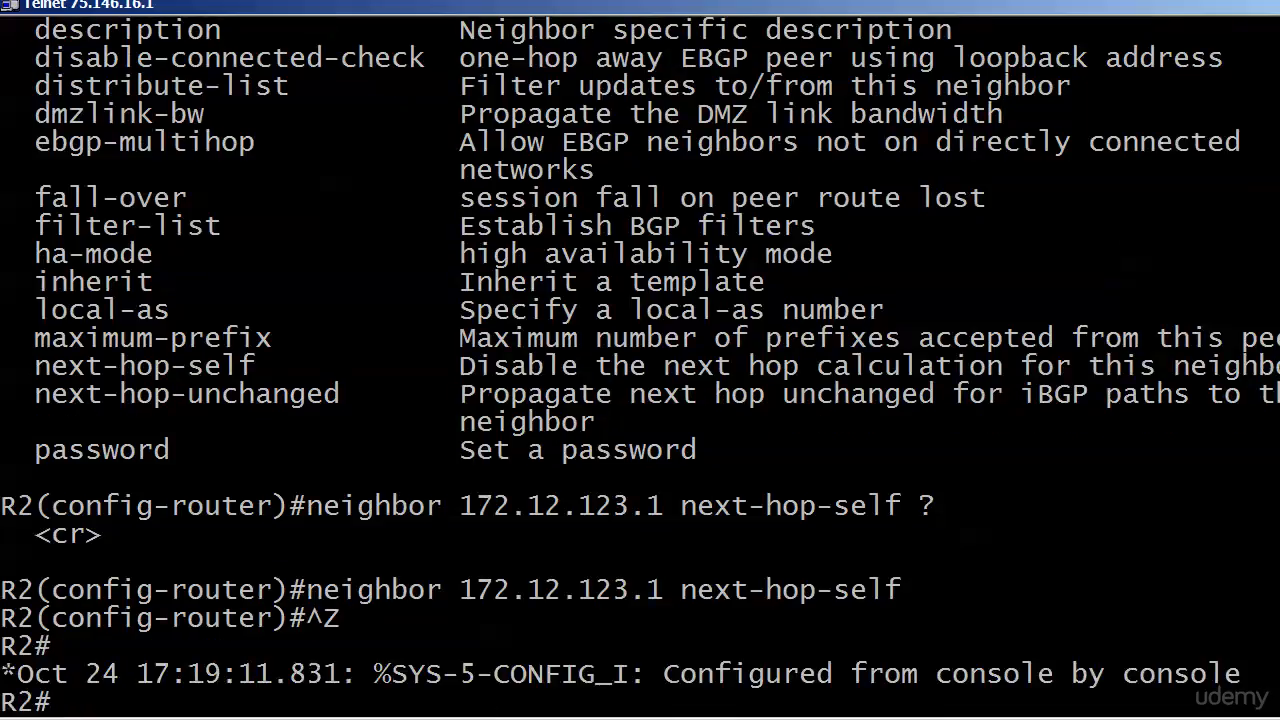
- Run clear ip bgp * soft out on R2, then switch back to R1's session
{"action": "type", "text": "clear ip"}
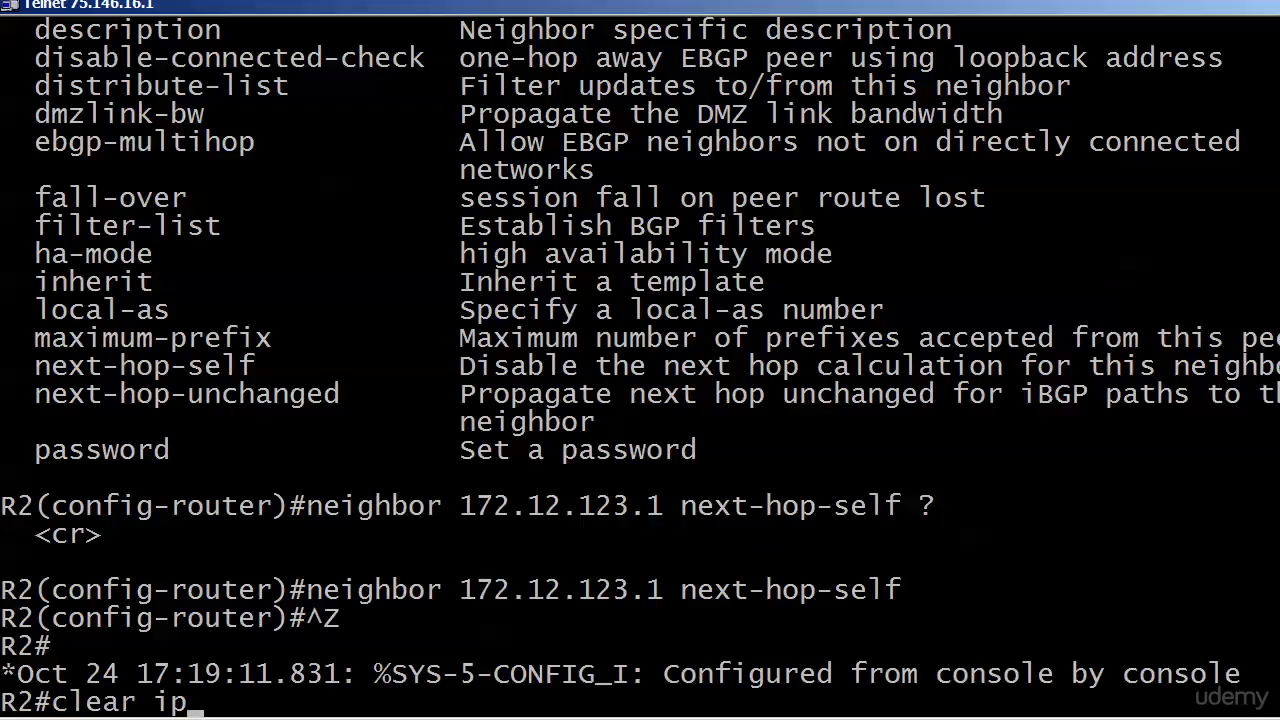
{"action": "type", "text": "bgp * soft"}
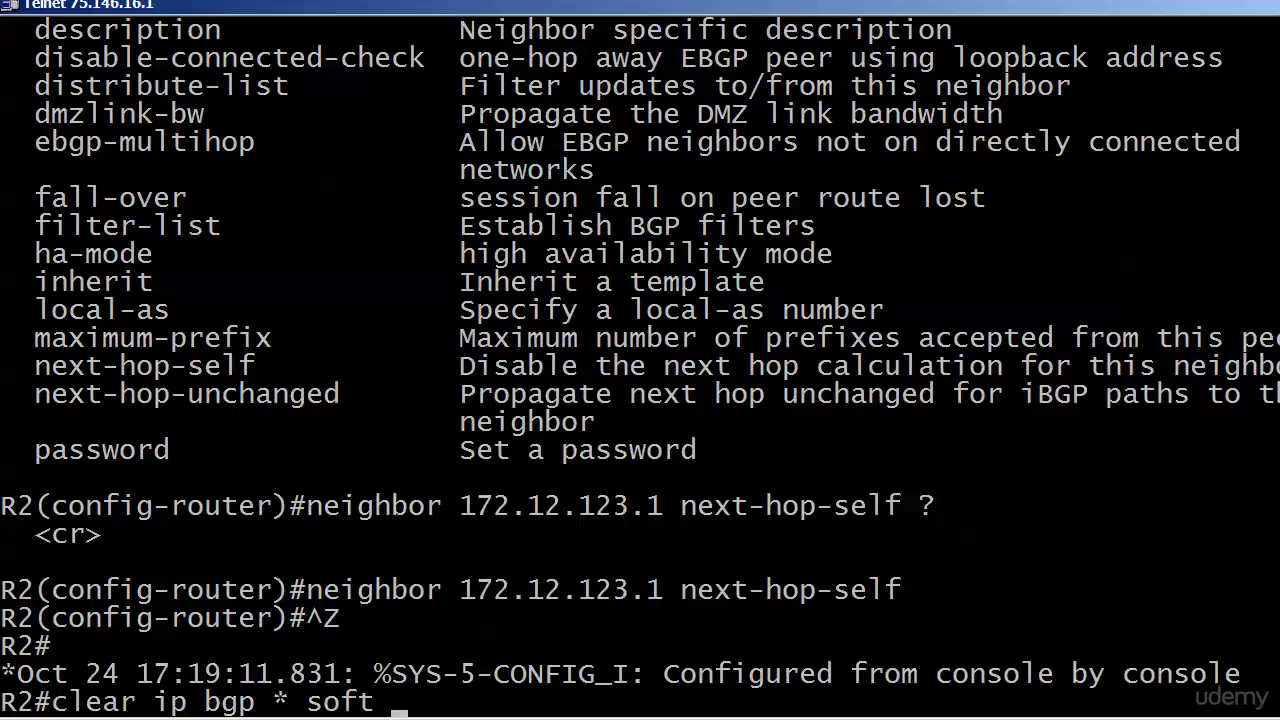
{"action": "type", "text": "out"}
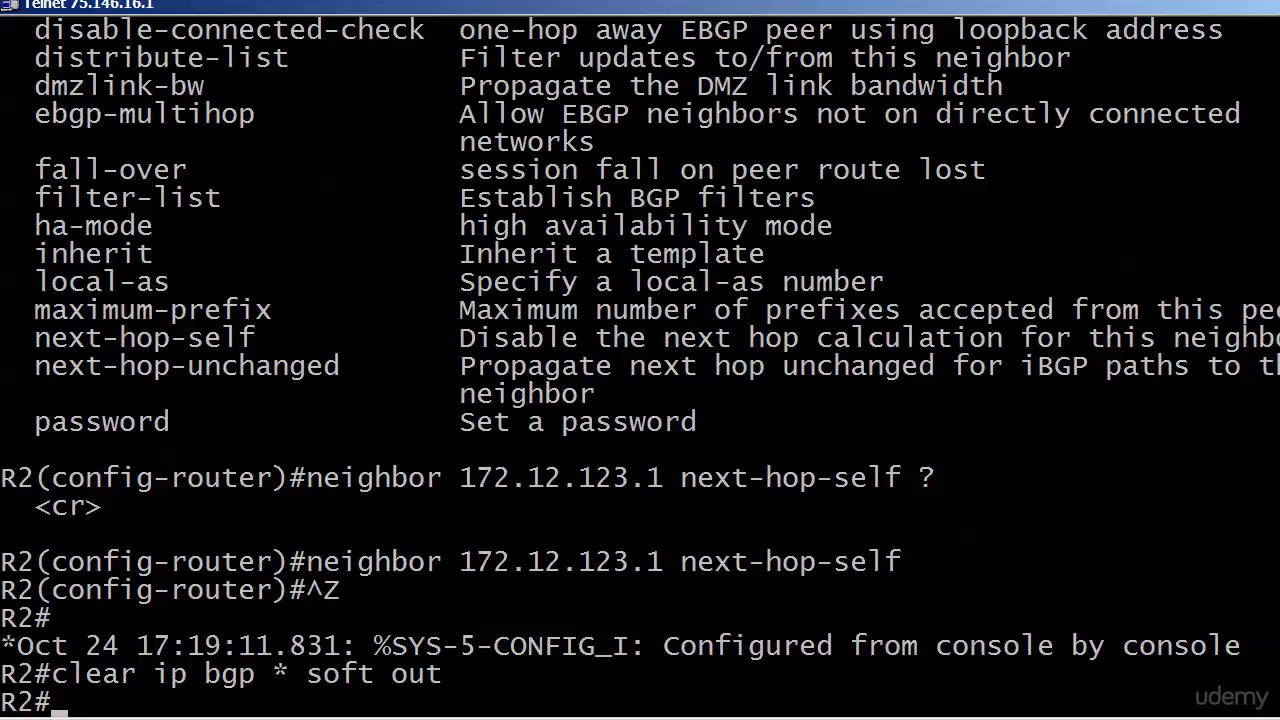
{"action": "mouse_move", "coordinate": [380, 438]}
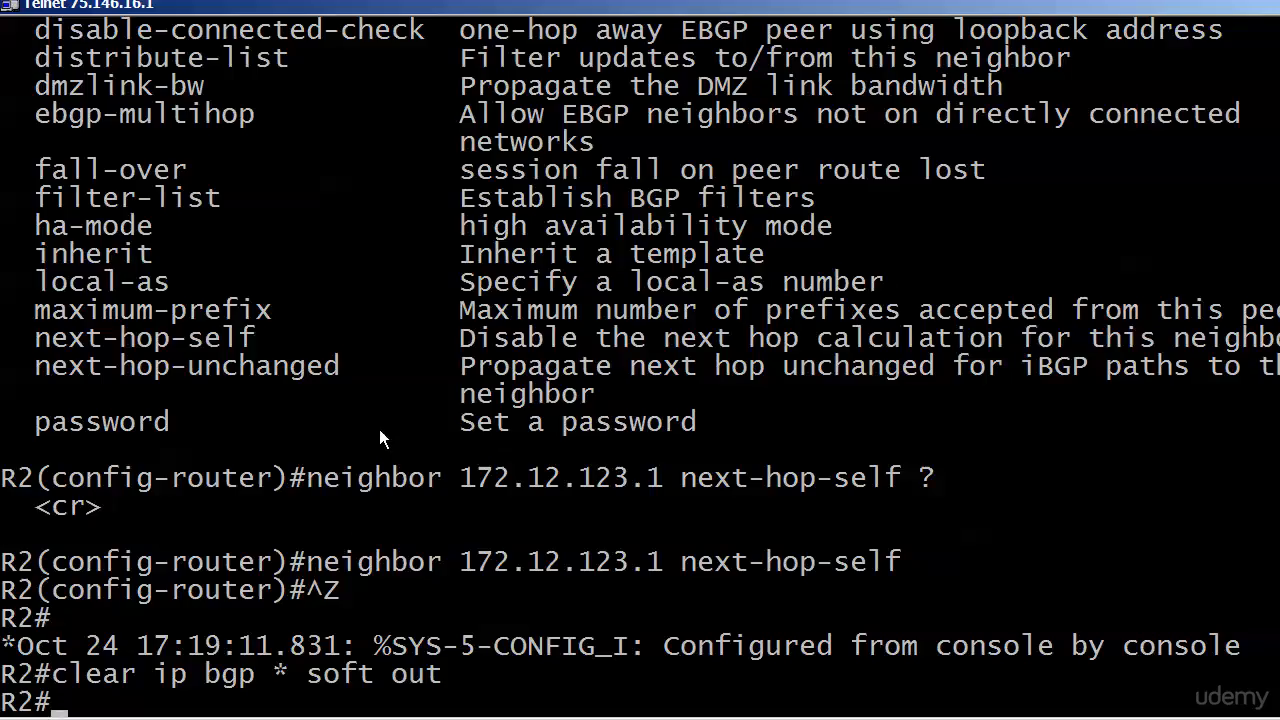
{"action": "type", "text": "x"}
{"action": "type", "text": "sho"}
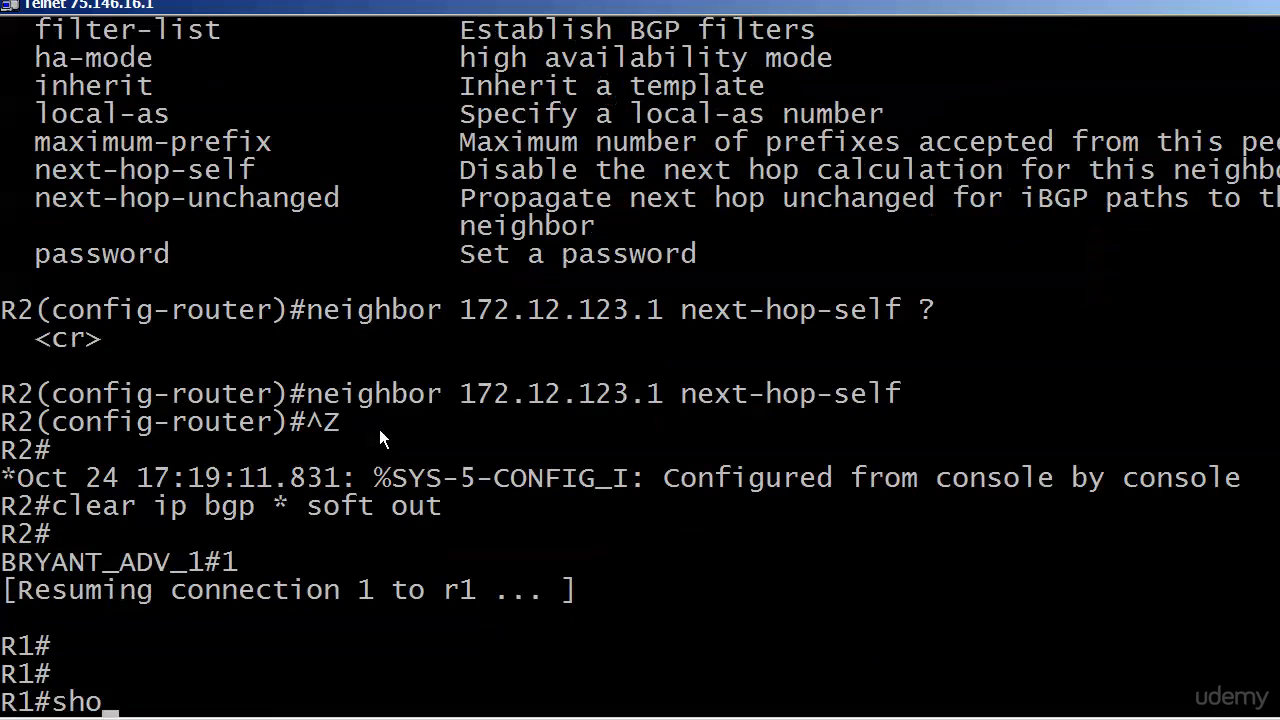
- Show R1's BGP table and the detailed 3.3.3.3/32 entry
{"action": "type", "text": "w ip bgp"}
{"action": "key", "text": "enter"}
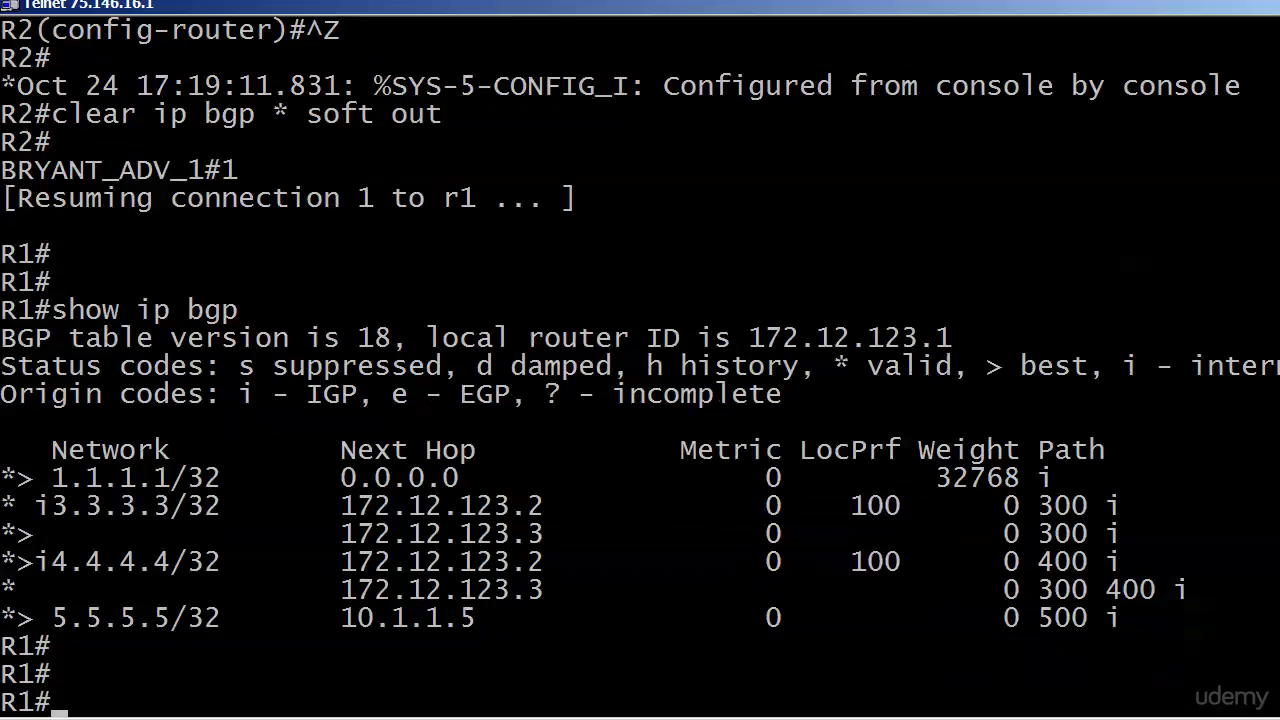
{"action": "type", "text": "show ip bgp 3.3.3.3"}
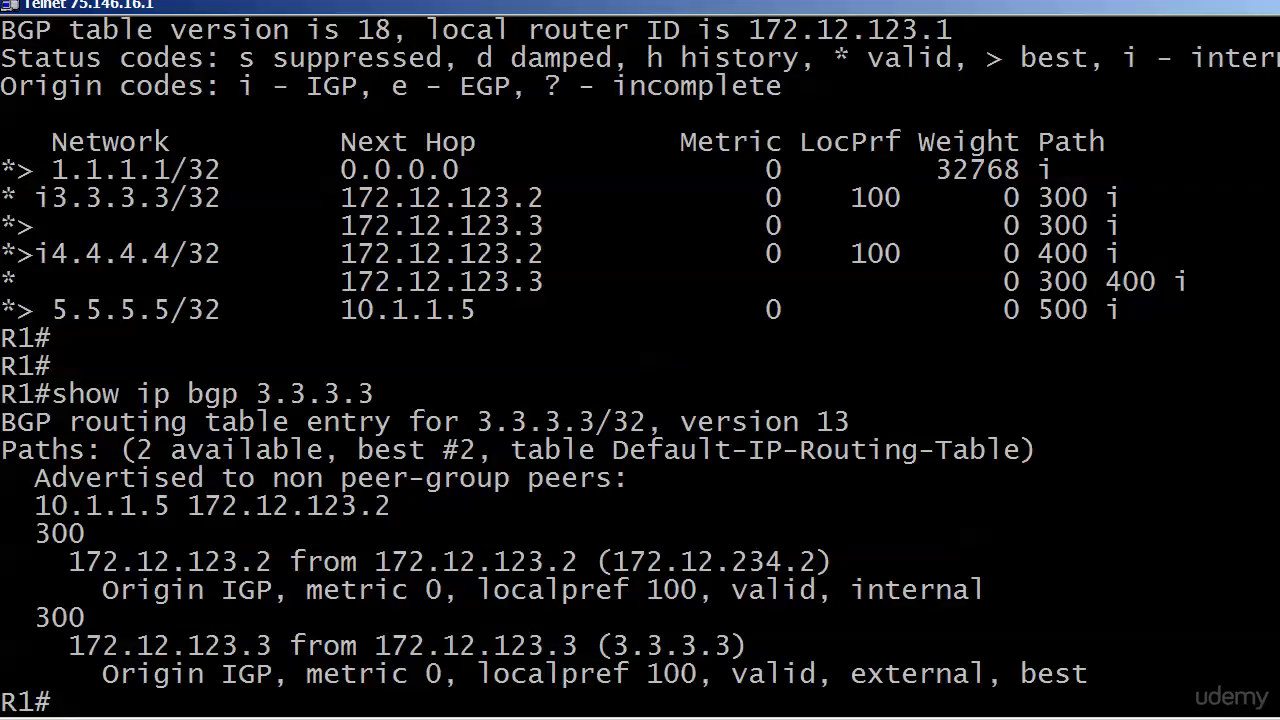
- Display R1's detailed BGP entry for 4.4.4.4/32
{"action": "type", "text": "show ip bgp 4.4.4.4"}
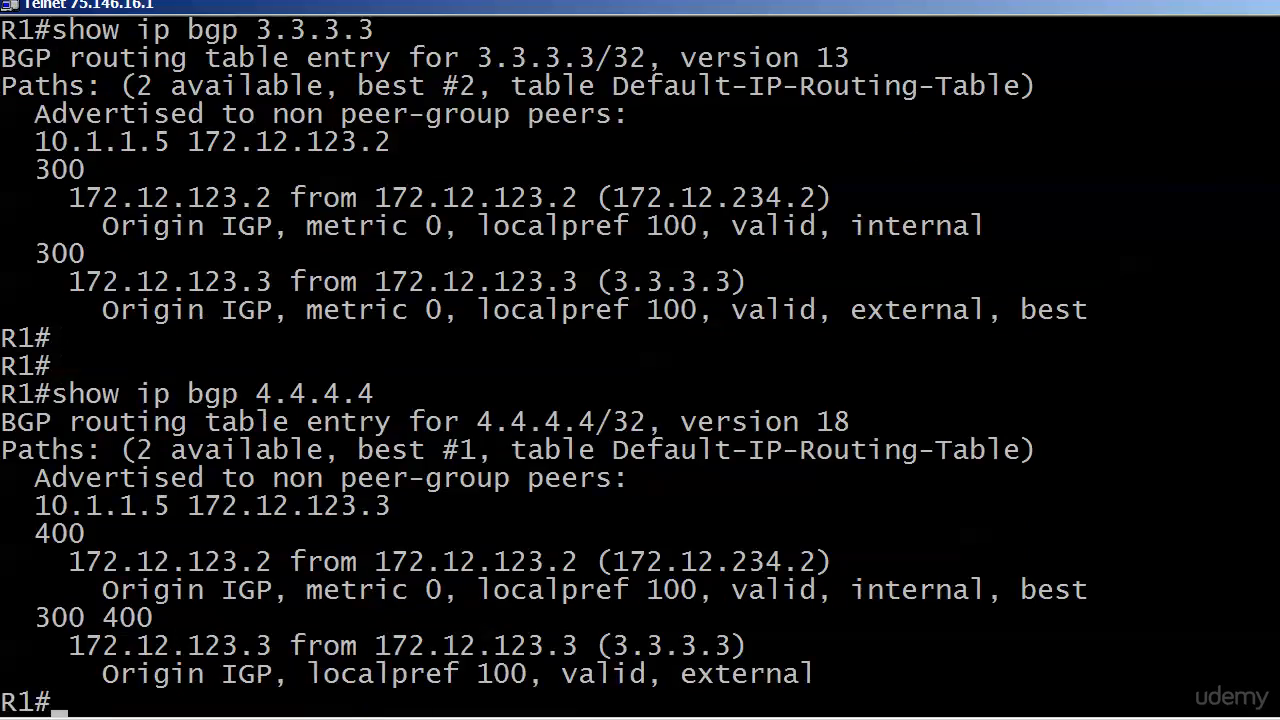
{"action": "mouse_move", "coordinate": [938, 96]}
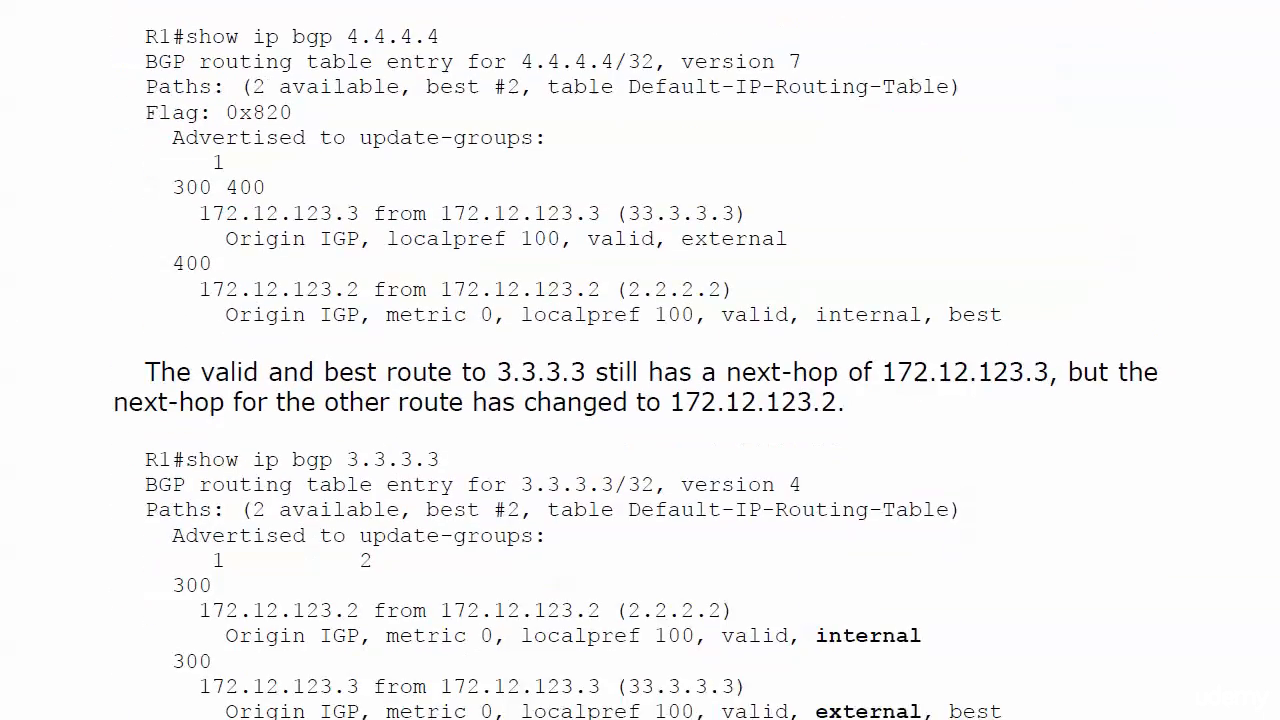
- Scroll the lab document through the expected 4.4.4.4 and 3.3.3.3 outputs
{"action": "scroll", "scroll_direction": "down", "scroll_amount": 3}
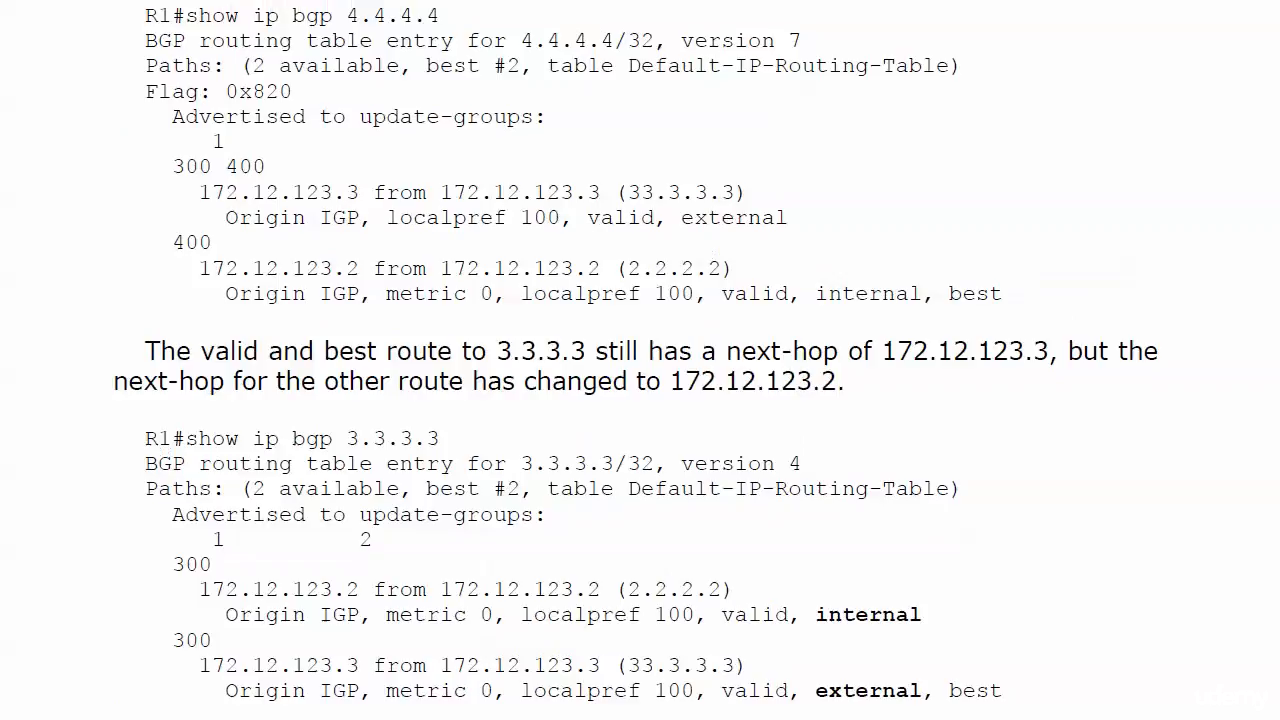
{"action": "scroll", "scroll_direction": "down", "scroll_amount": 3}
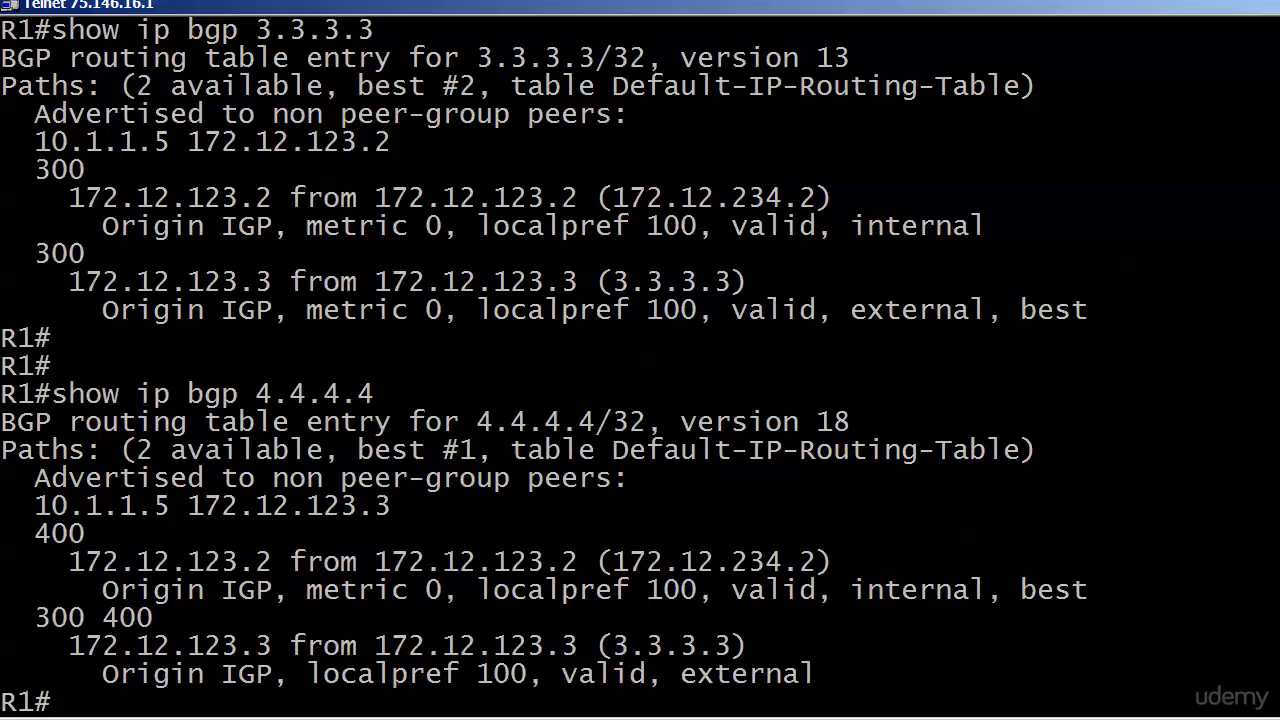
{"action": "right_click", "coordinate": [440, 480]}
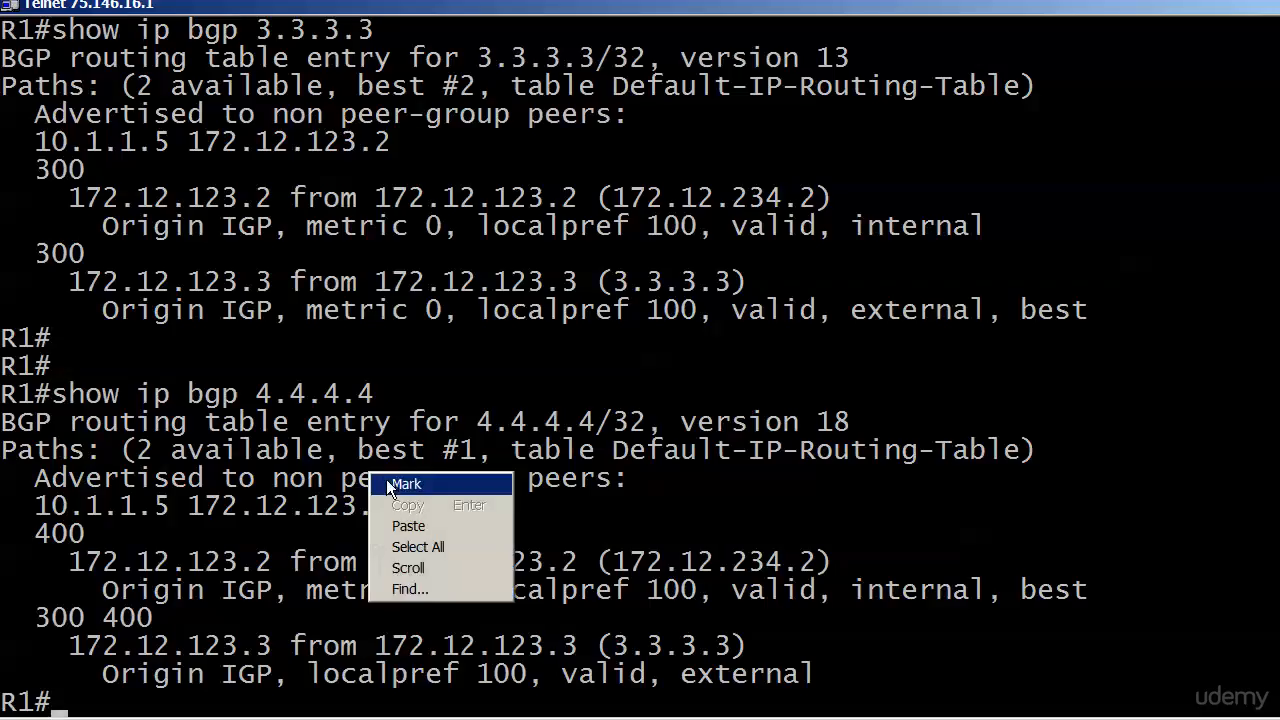
{"action": "left_click", "coordinate": [406, 484]}
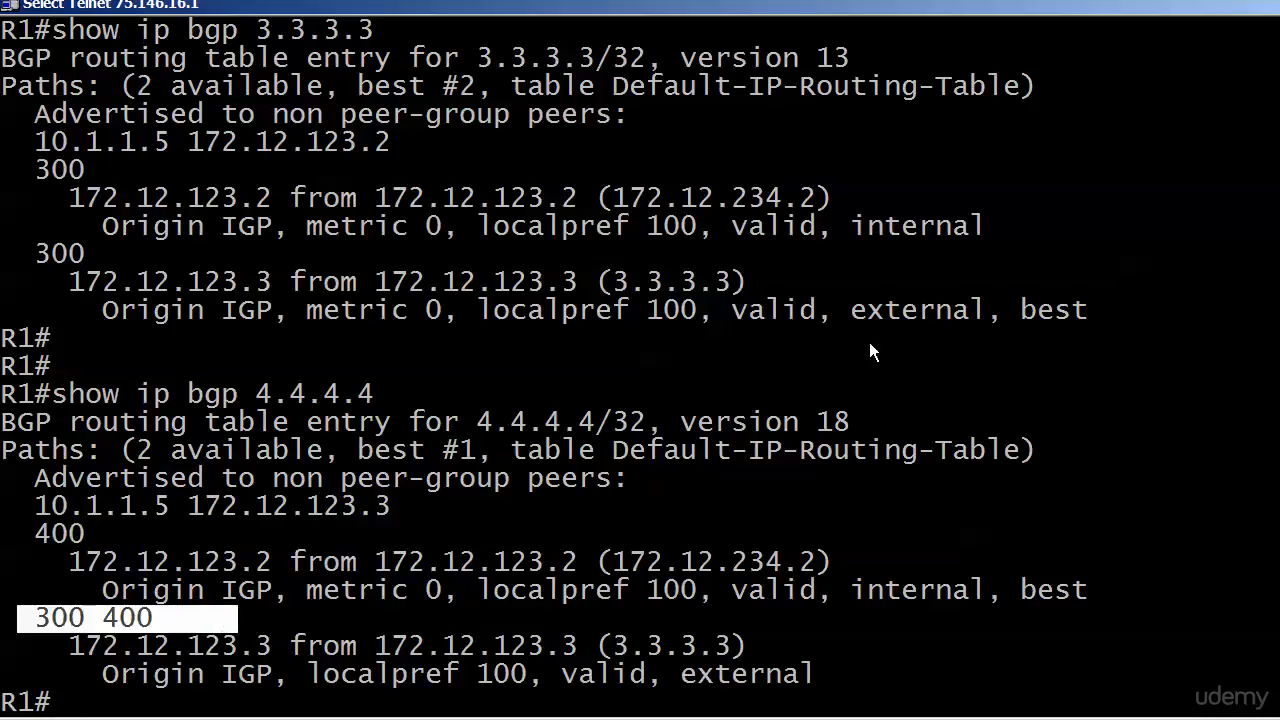
{"action": "mouse_move", "coordinate": [165, 527]}
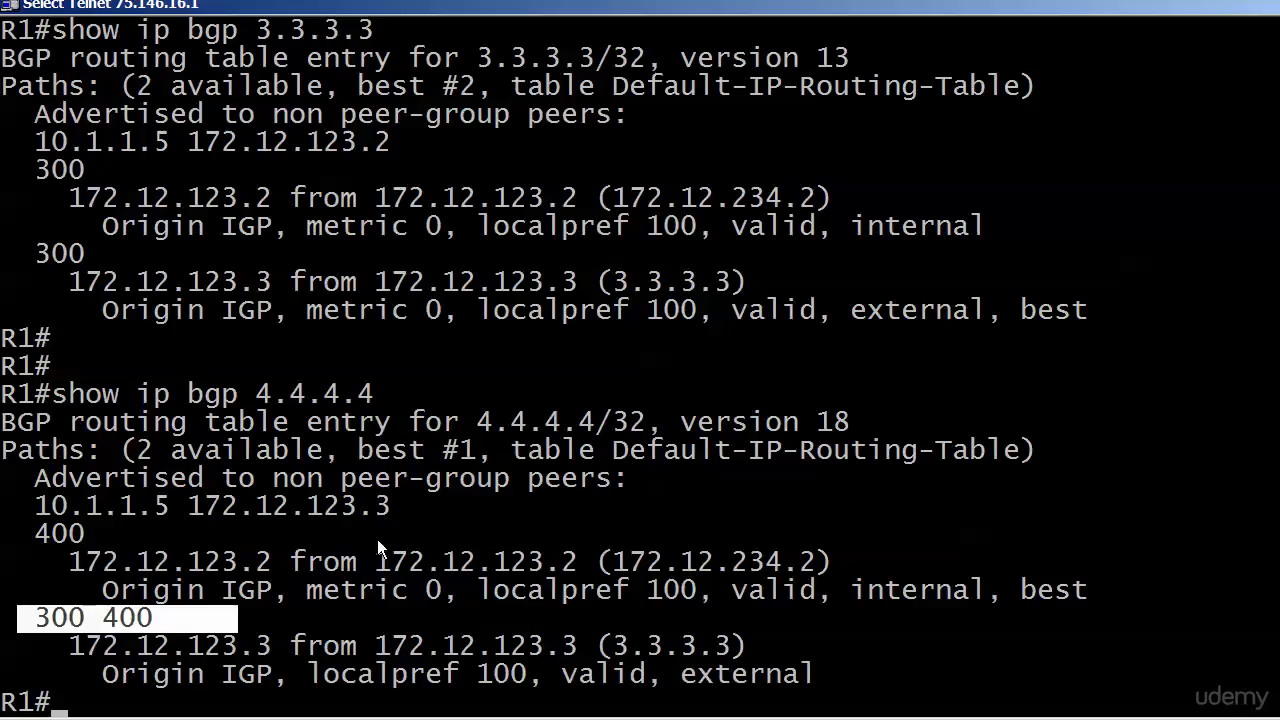
{"action": "mouse_move", "coordinate": [390, 548]}
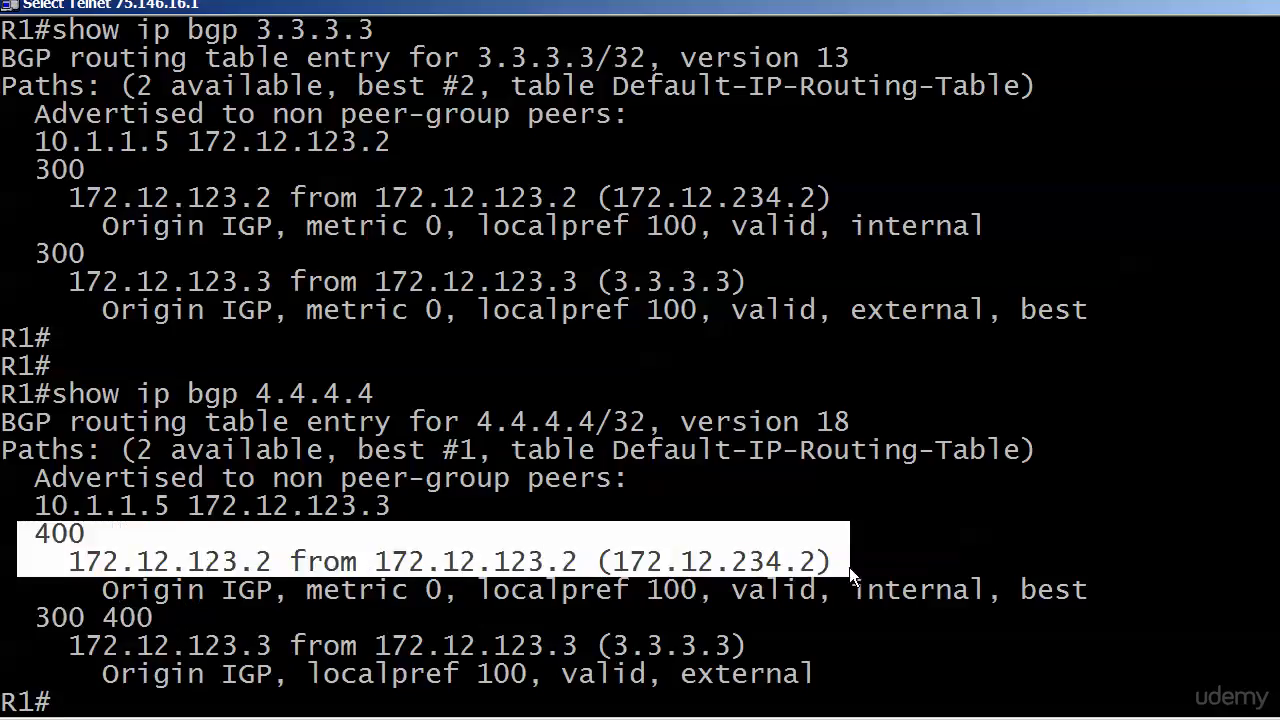
{"action": "mouse_move", "coordinate": [170, 140]}
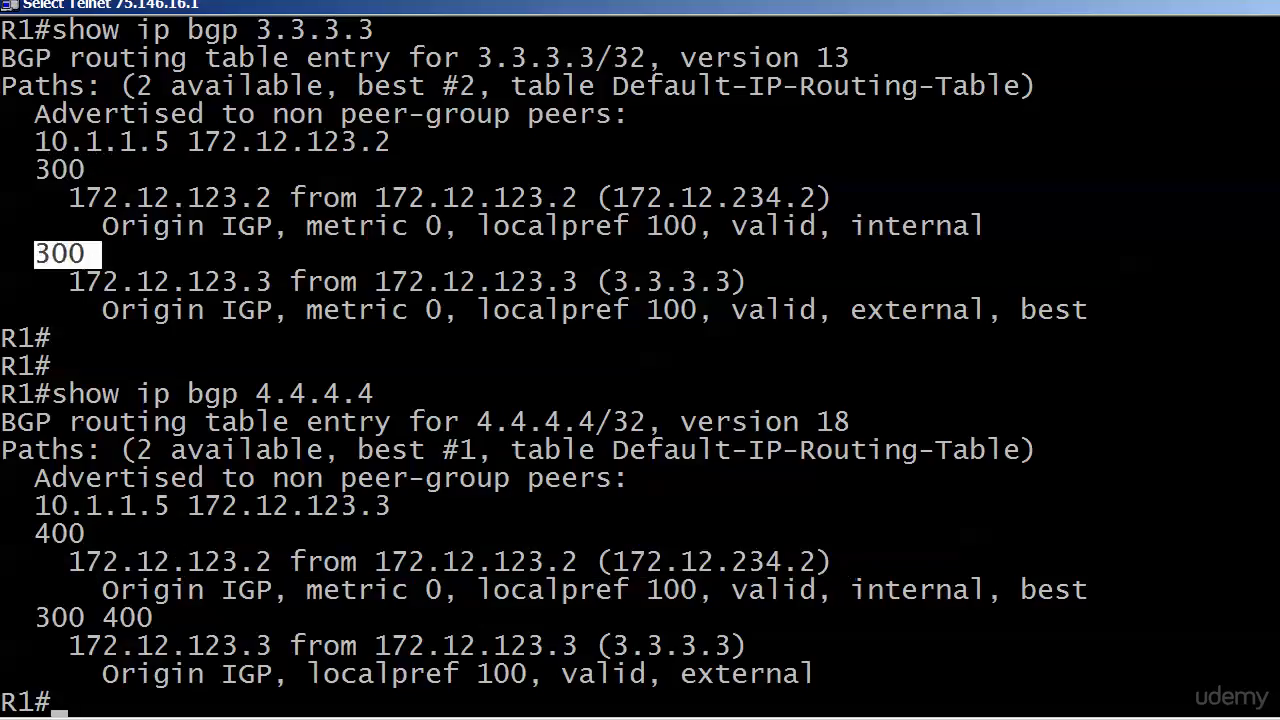
{"action": "scroll", "scroll_direction": "down", "scroll_amount": 3}
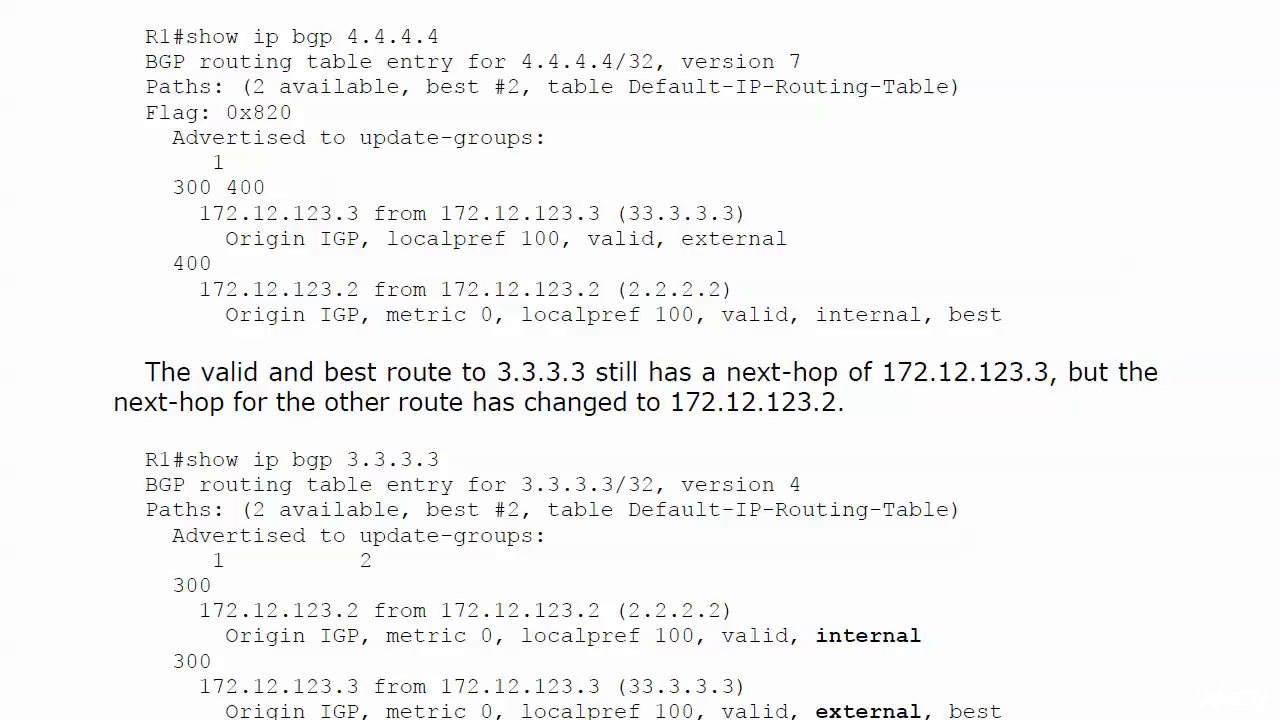
- Scroll the lab solution to the expected next-hop results for 4.4.4.4 and 3.3.3.3
{"action": "scroll", "scroll_direction": "down", "scroll_amount": 3}
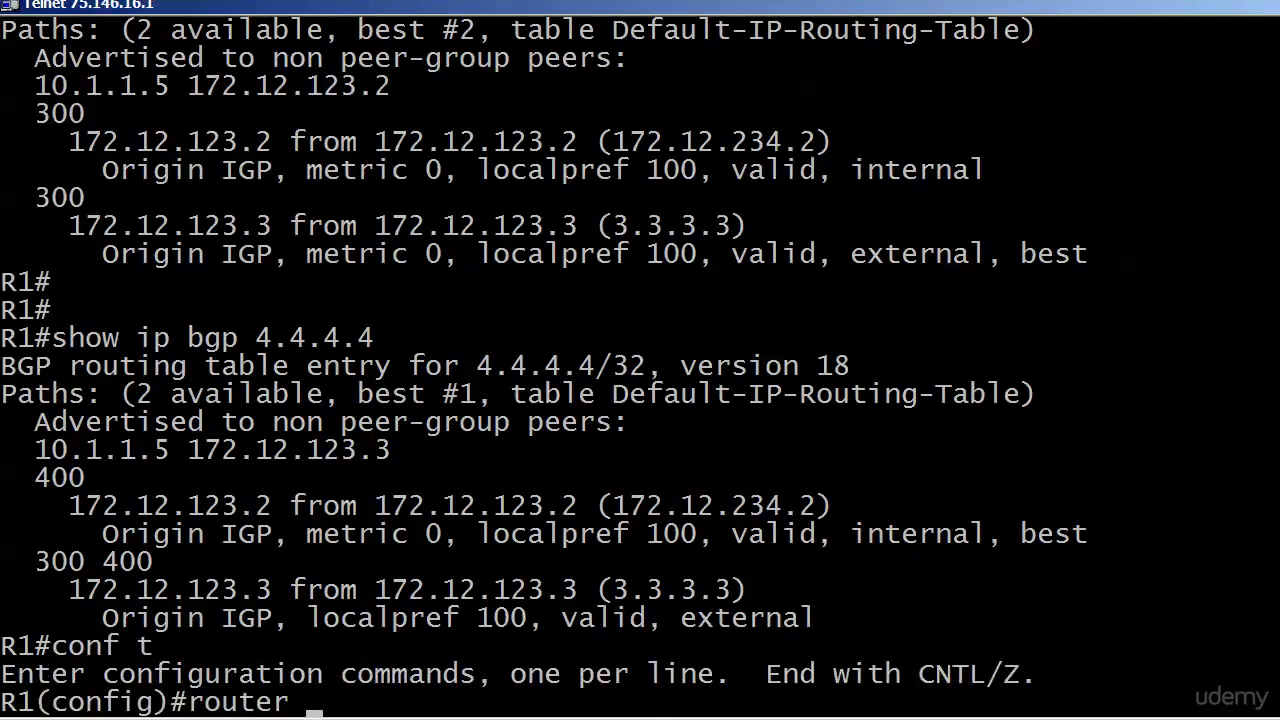
- Remove R2's next-hop-self toward 172.12.123.1, soft-clear outbound, and show R1's BGP table
{"action": "type", "text": "bg"}
{"action": "type", "text": "2"}
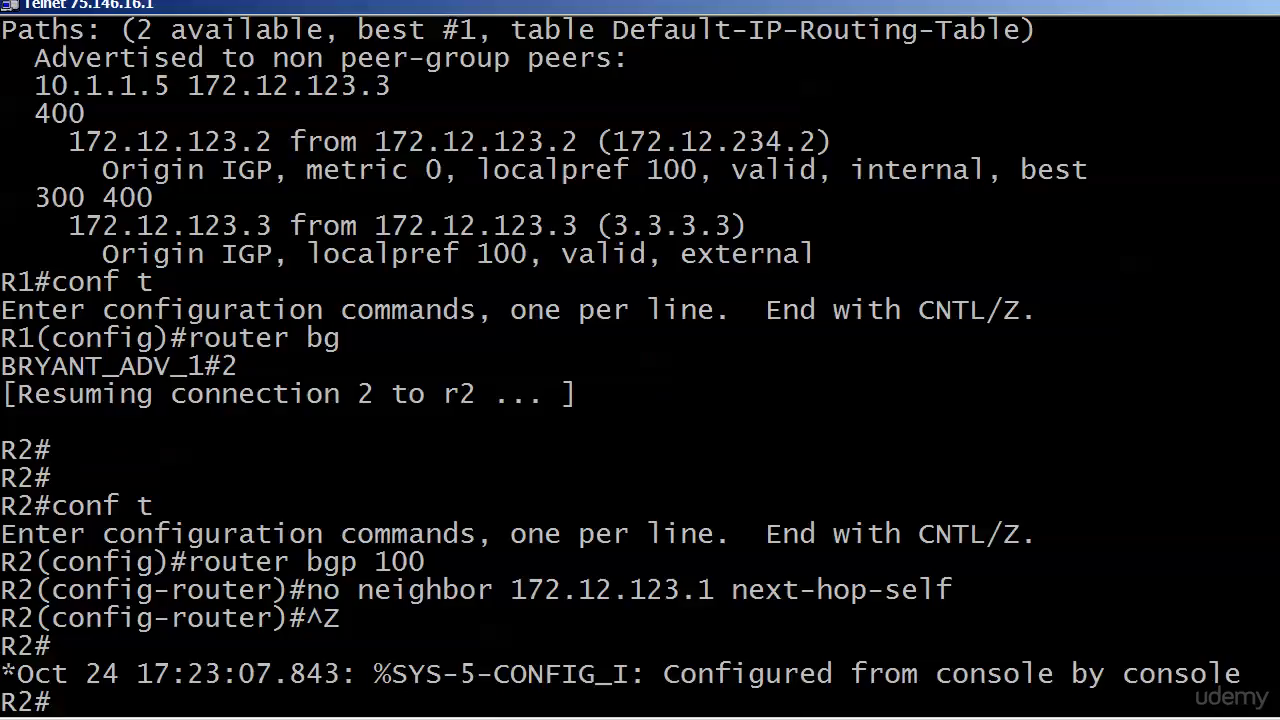
{"action": "type", "text": "clear ip bgp * s"}
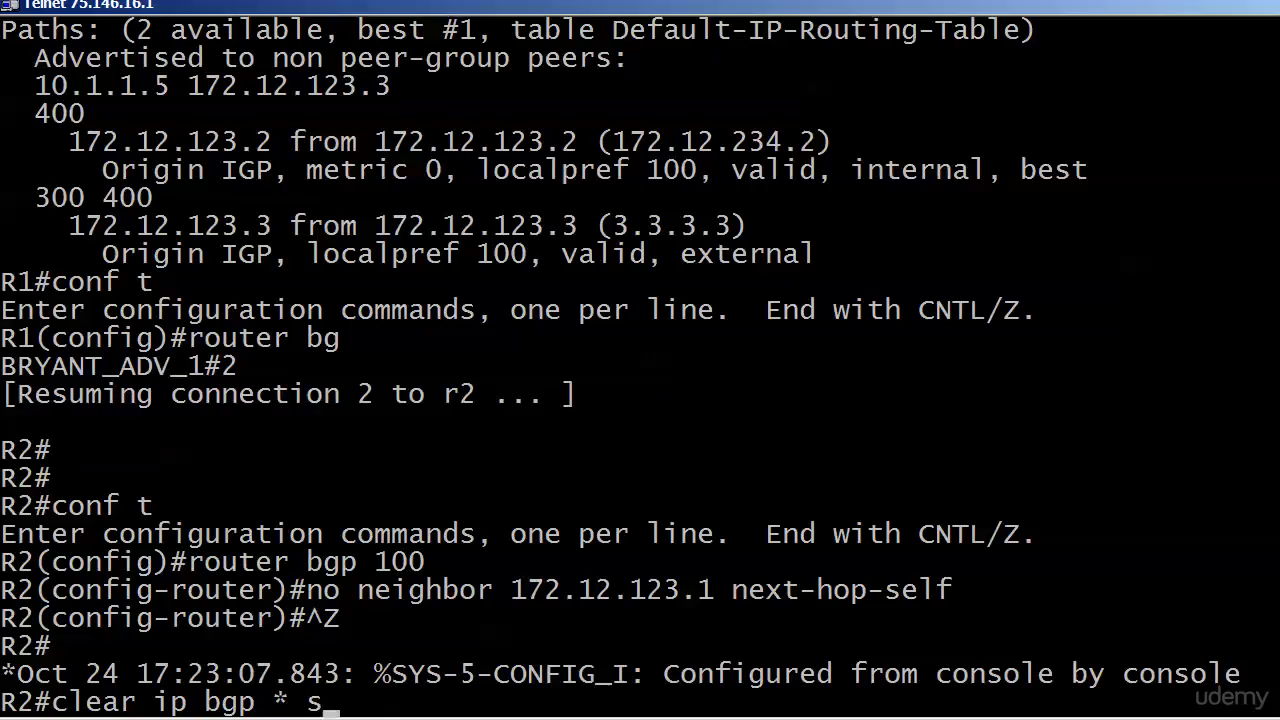
{"action": "type", "text": "oft out"}
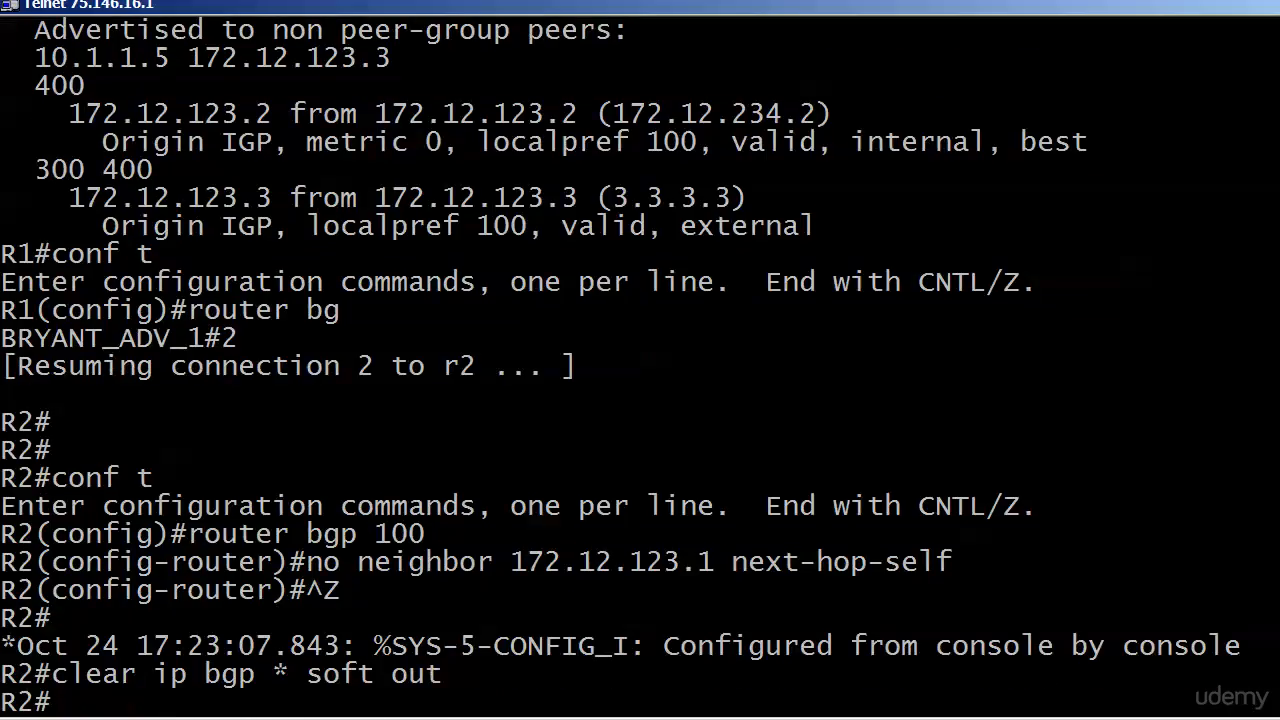
{"action": "type", "text": "show"}
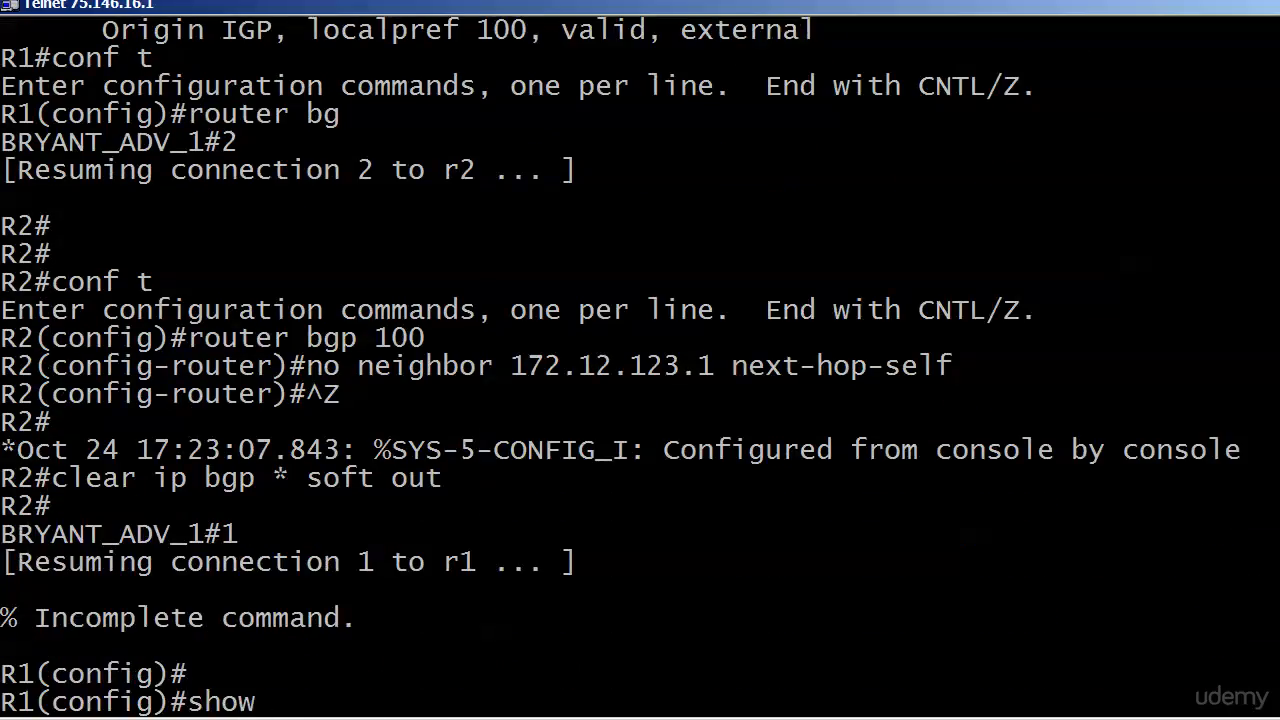
{"action": "type", "text": "show ip bgp"}
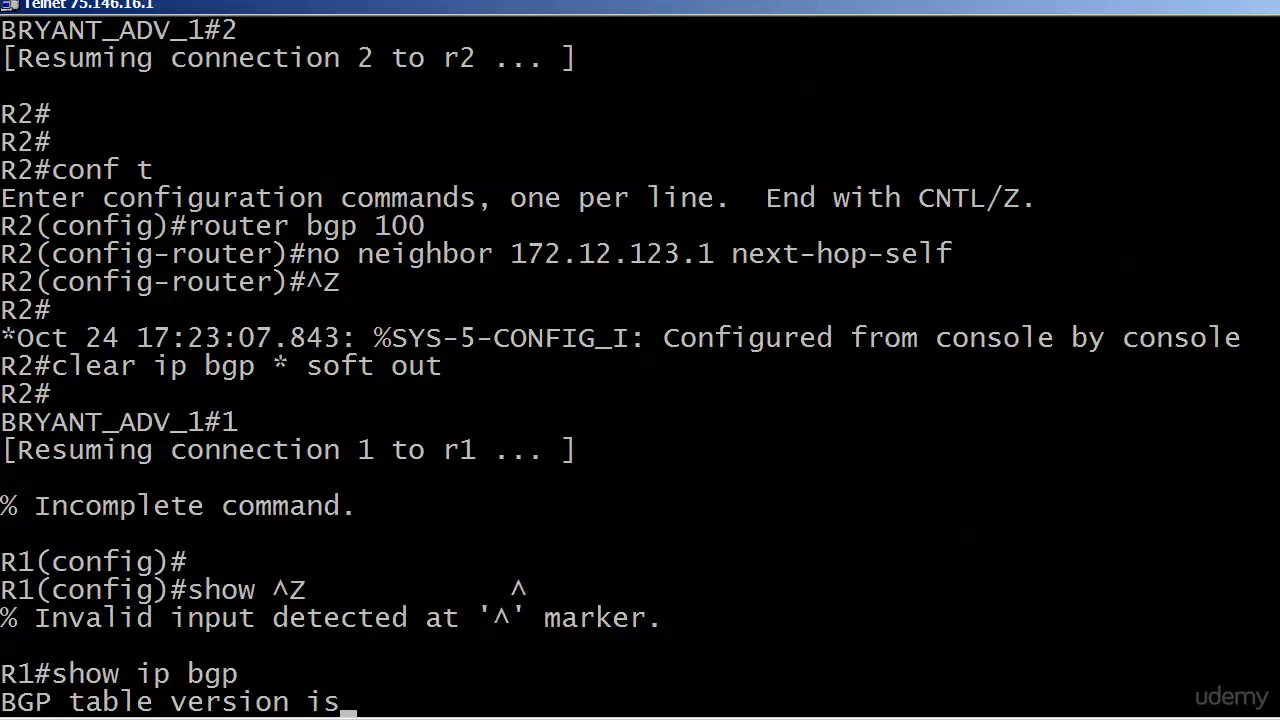